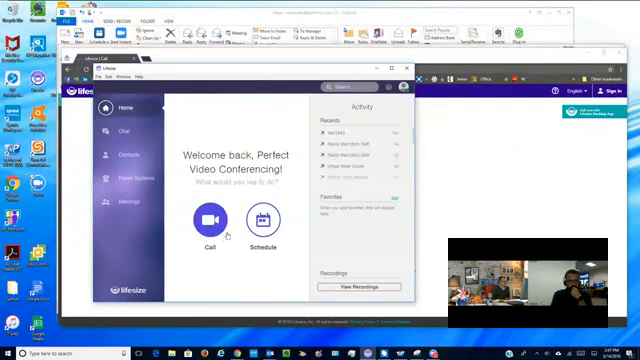
# Step: Open and cancel a new call window, then browse the Meetings list
pyautogui.click(208, 219)
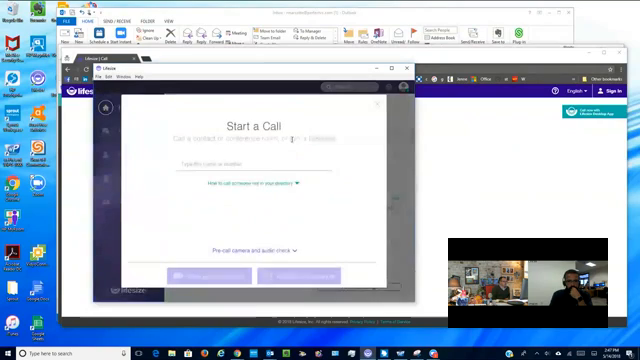
pyautogui.click(255, 156)
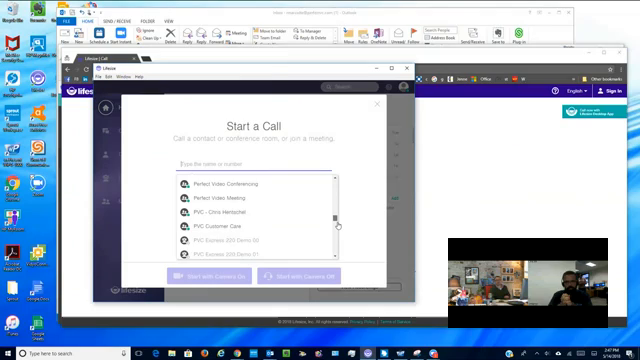
pyautogui.scroll(-3)
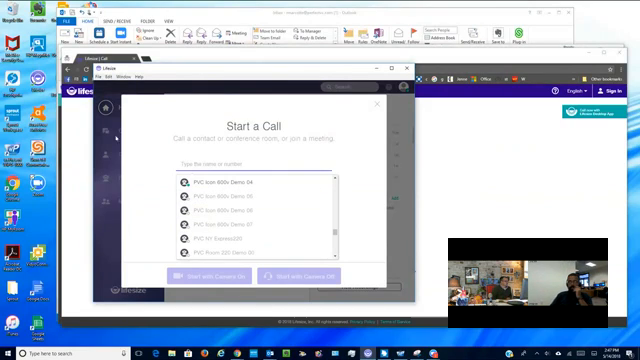
pyautogui.click(374, 105)
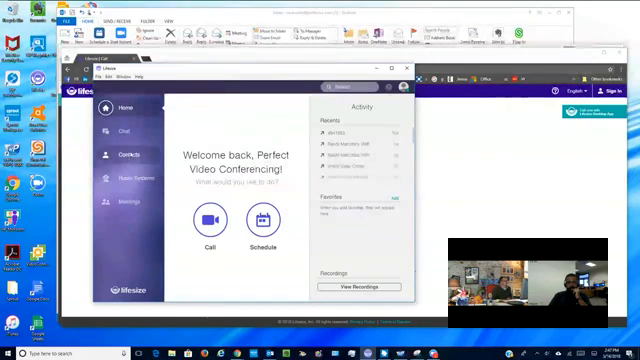
pyautogui.click(118, 208)
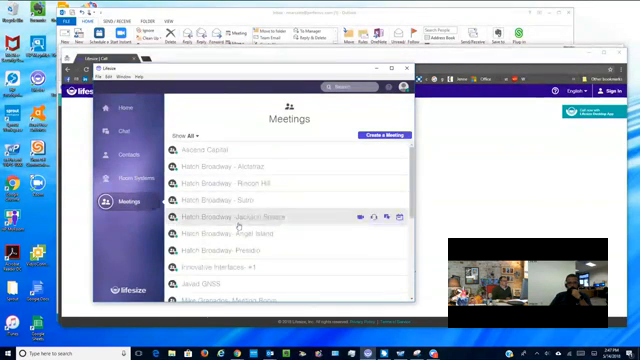
pyautogui.scroll(-3)
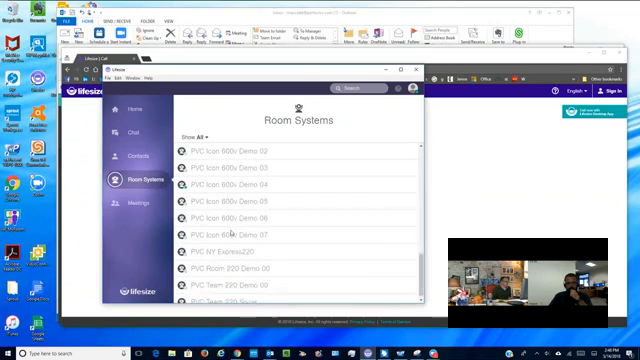
# Step: Open the PVC Icon 400 Emeryville room details and cancel its call
pyautogui.scroll(-3)
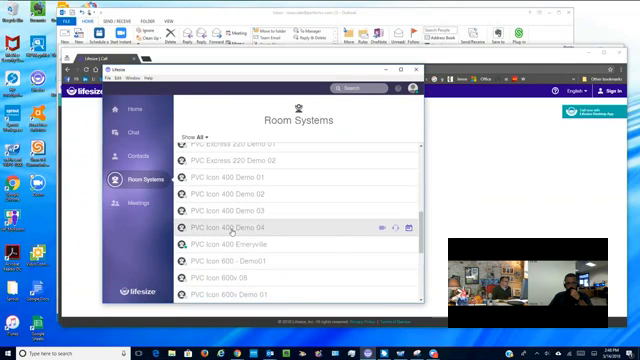
pyautogui.click(230, 243)
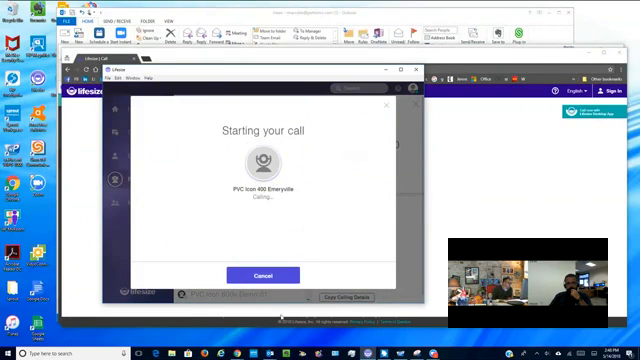
pyautogui.click(261, 275)
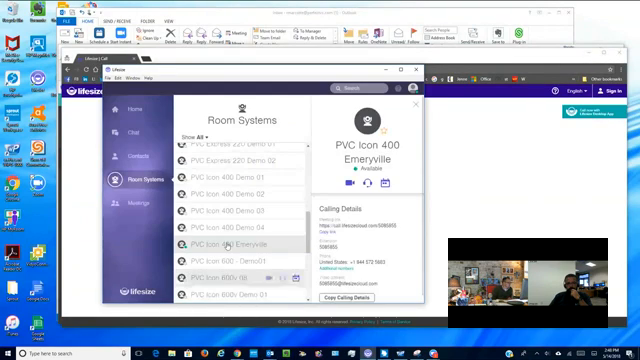
# Step: Scroll down and start a video call with PVC Icon 600v Demo 04
pyautogui.scroll(-3)
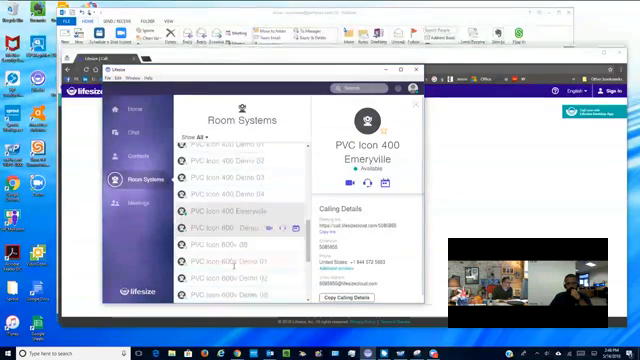
pyautogui.scroll(-3)
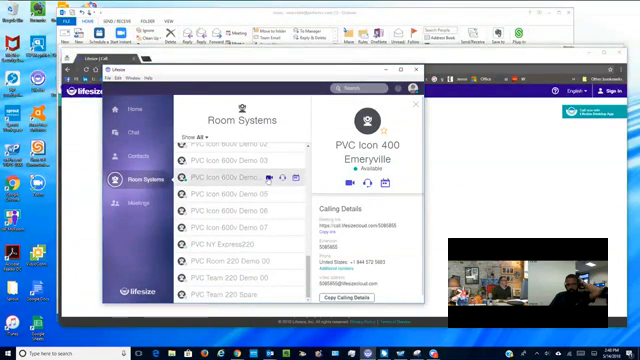
pyautogui.click(283, 170)
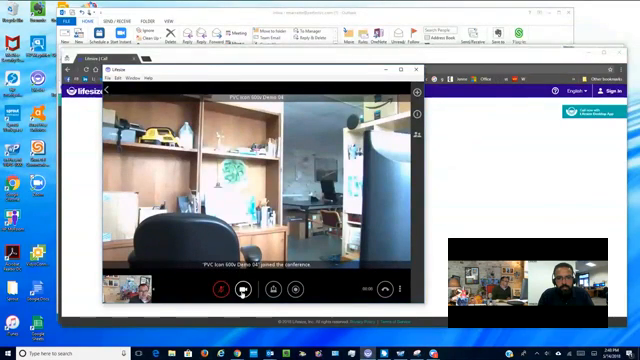
# Step: Turn off your camera and show the call's participant list
pyautogui.click(219, 289)
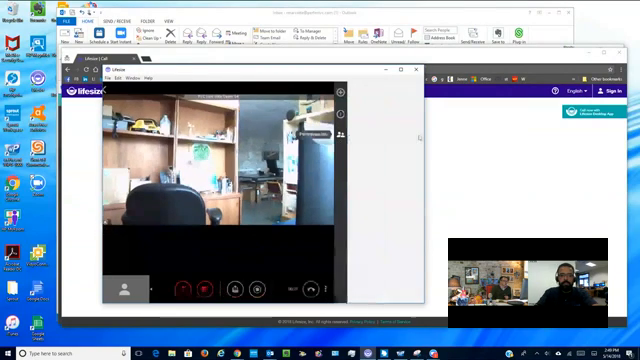
pyautogui.click(340, 137)
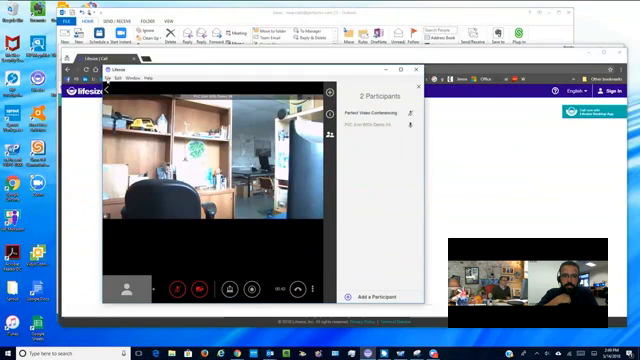
# Step: Open the File menu with the settings and sign-out options
pyautogui.click(119, 85)
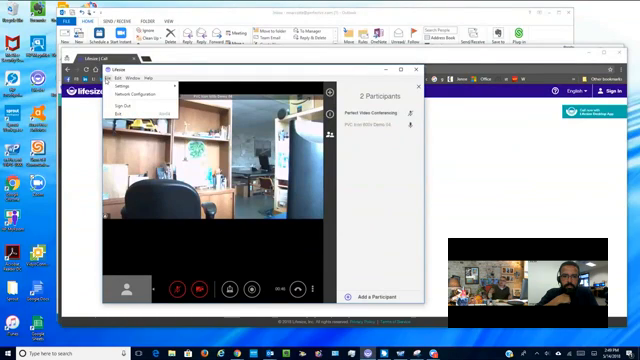